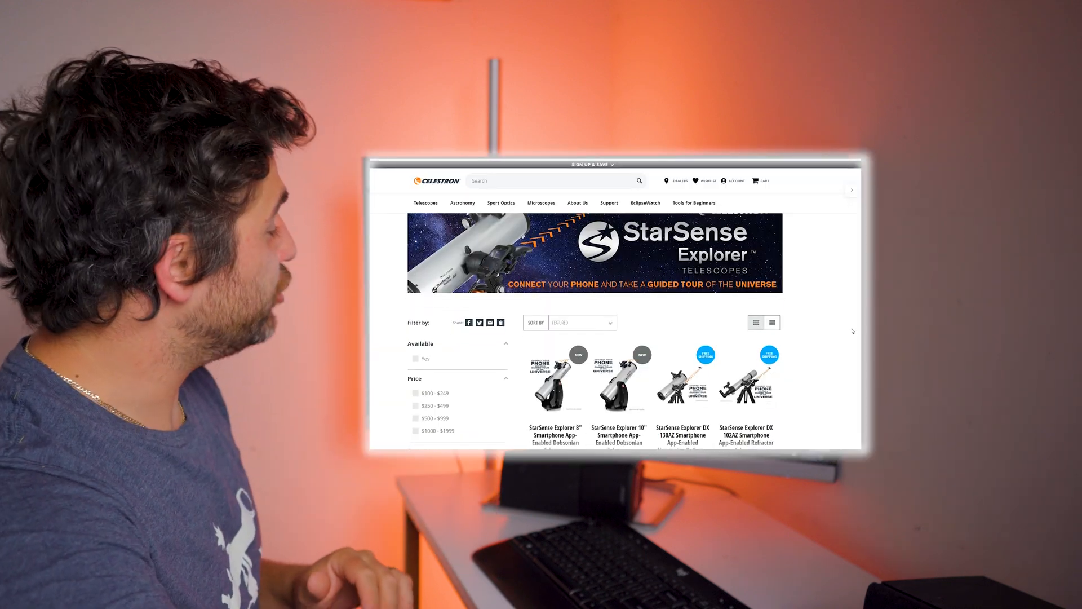
{"action": "scroll", "scroll_direction": "down", "scroll_amount": 3}
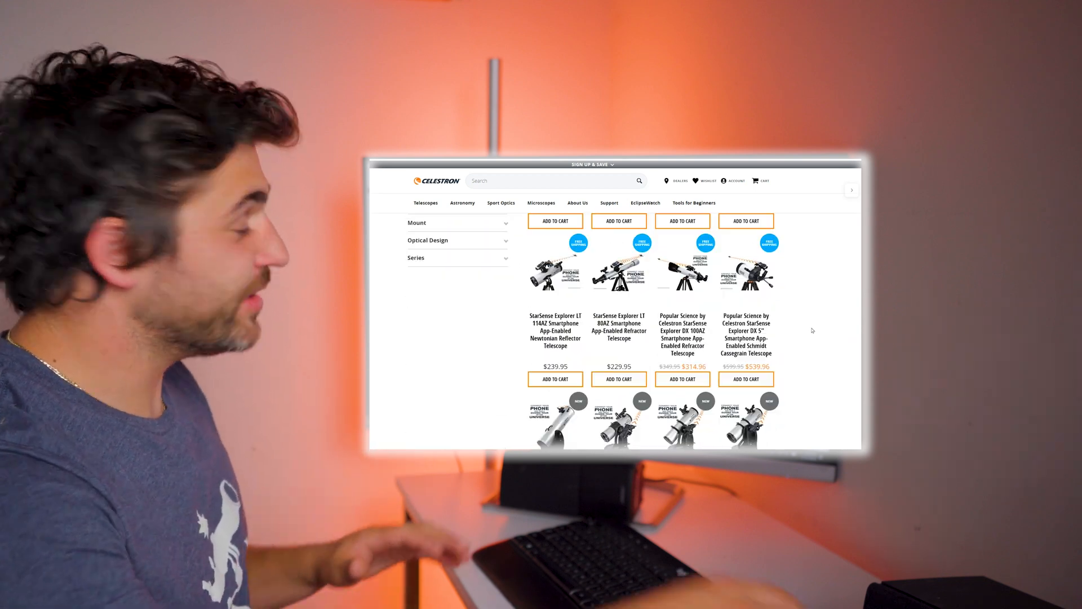
{"action": "scroll", "scroll_direction": "down", "scroll_amount": 3}
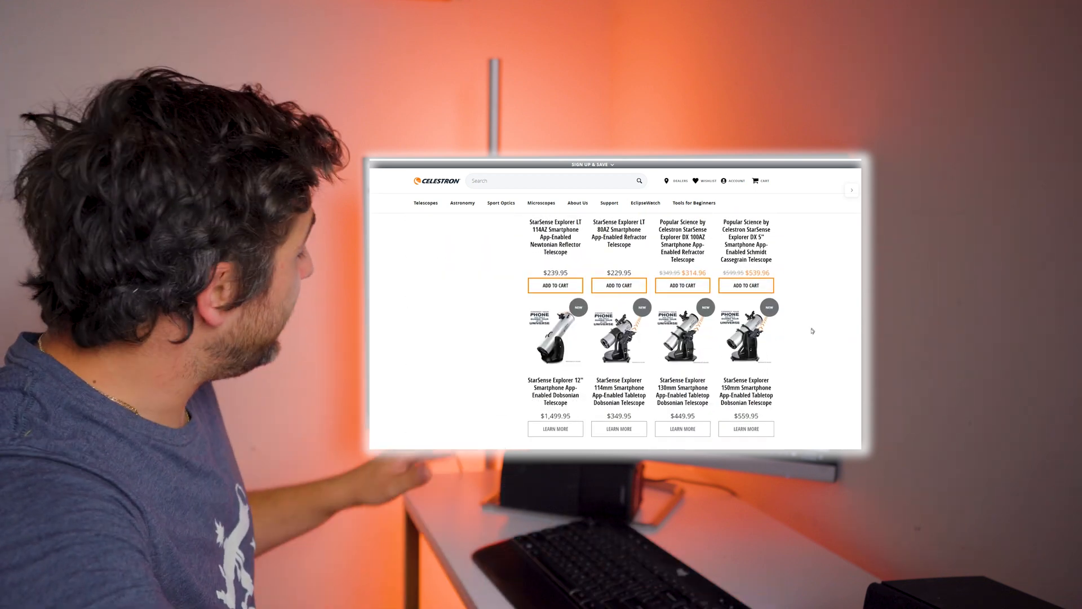
{"action": "scroll", "scroll_direction": "down", "scroll_amount": 3}
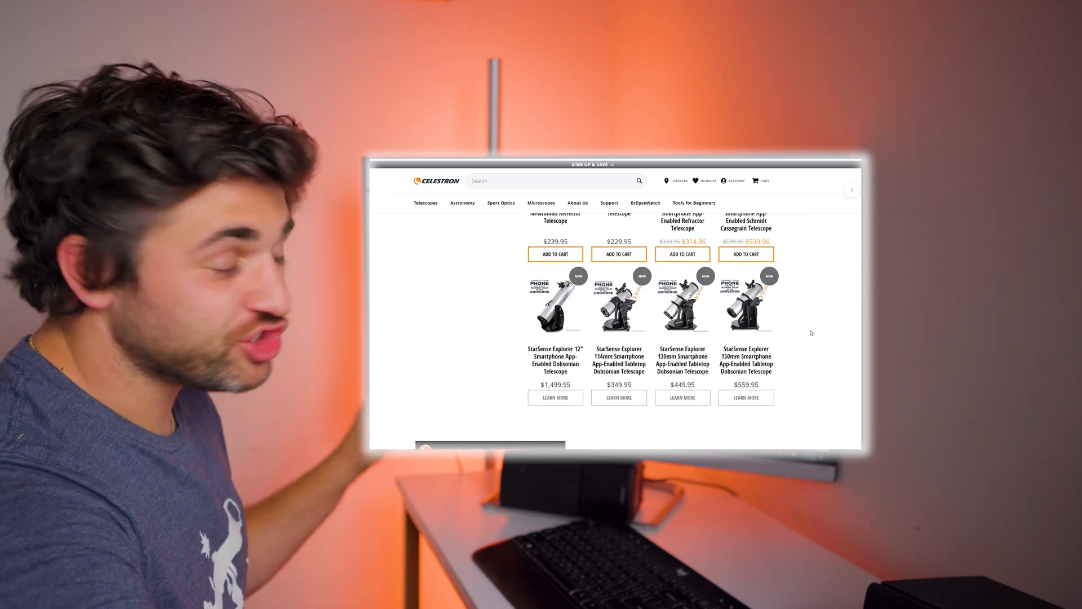